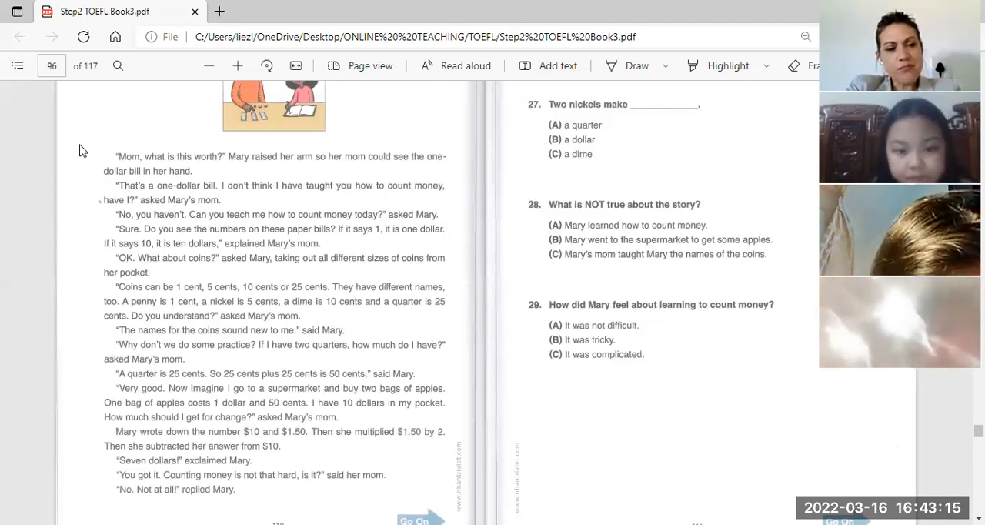
pyautogui.moveTo(545, 88)
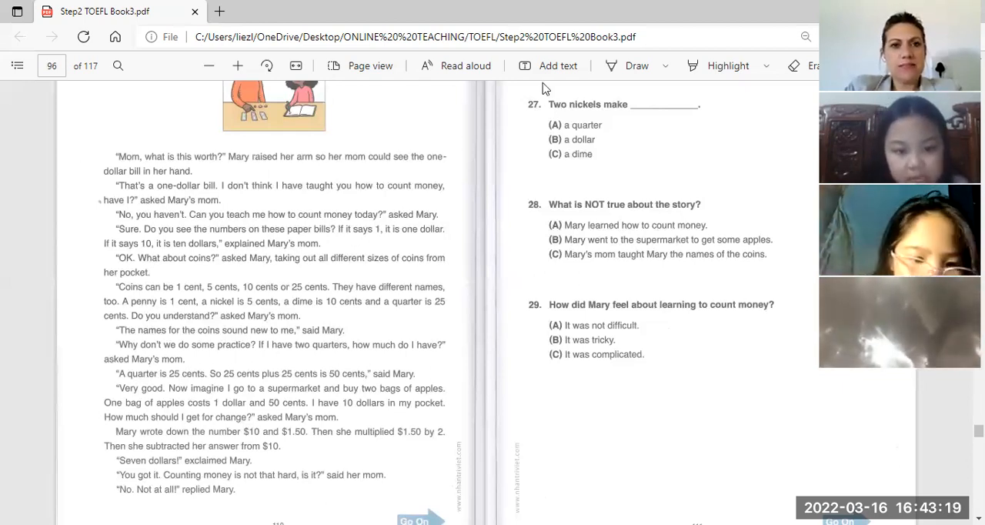
pyautogui.moveTo(321, 273)
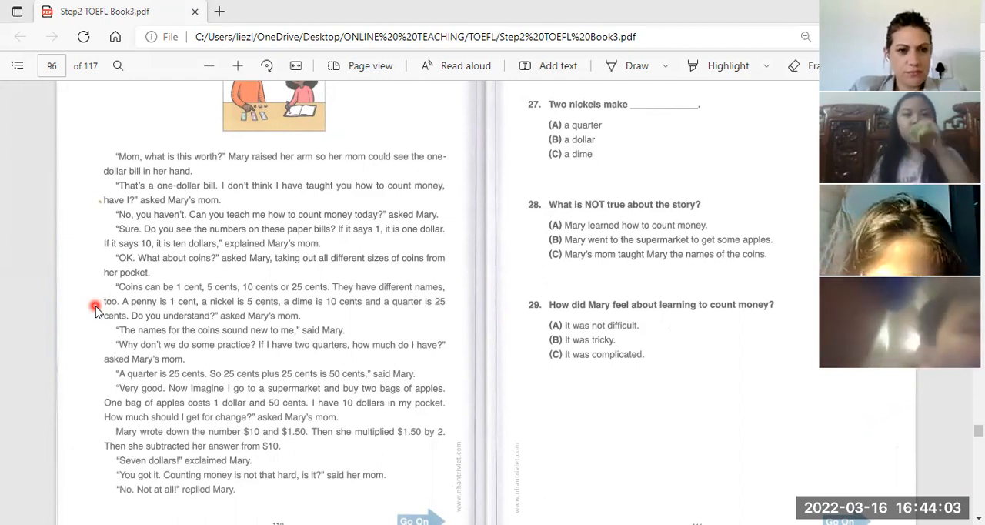
pyautogui.moveTo(237, 324)
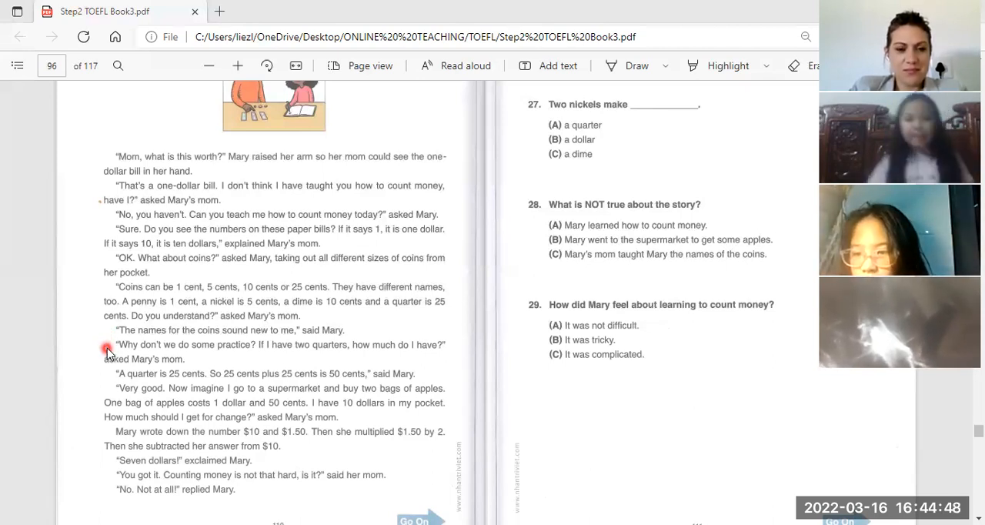
pyautogui.moveTo(222, 353)
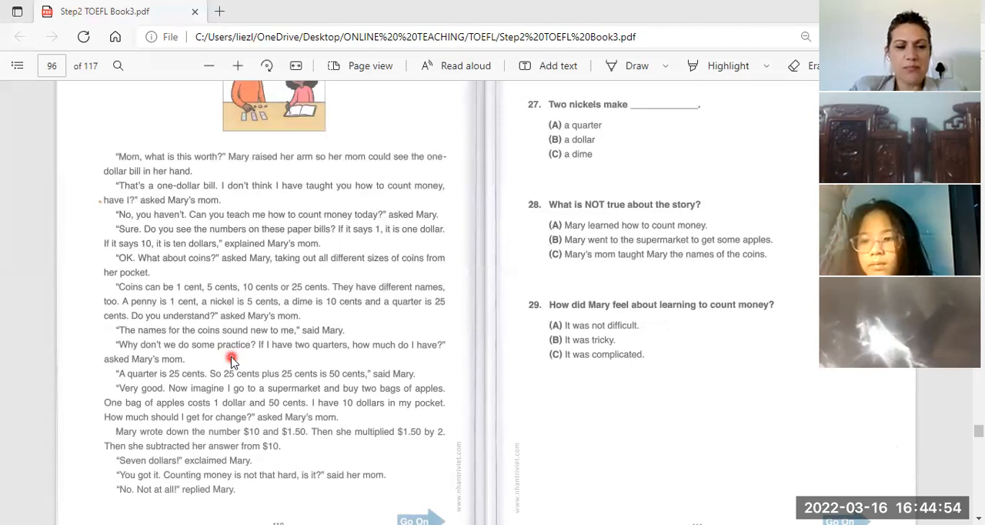
pyautogui.moveTo(265, 364)
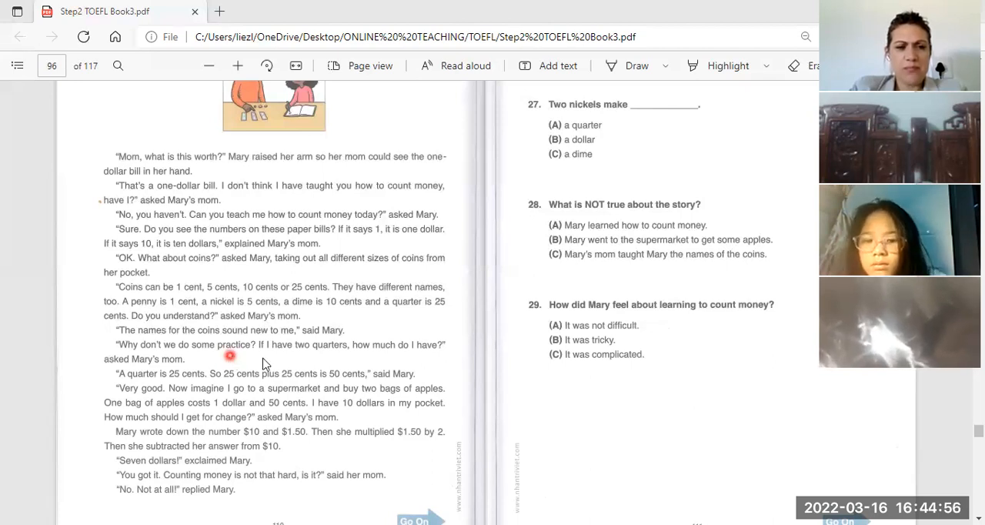
pyautogui.moveTo(336, 360)
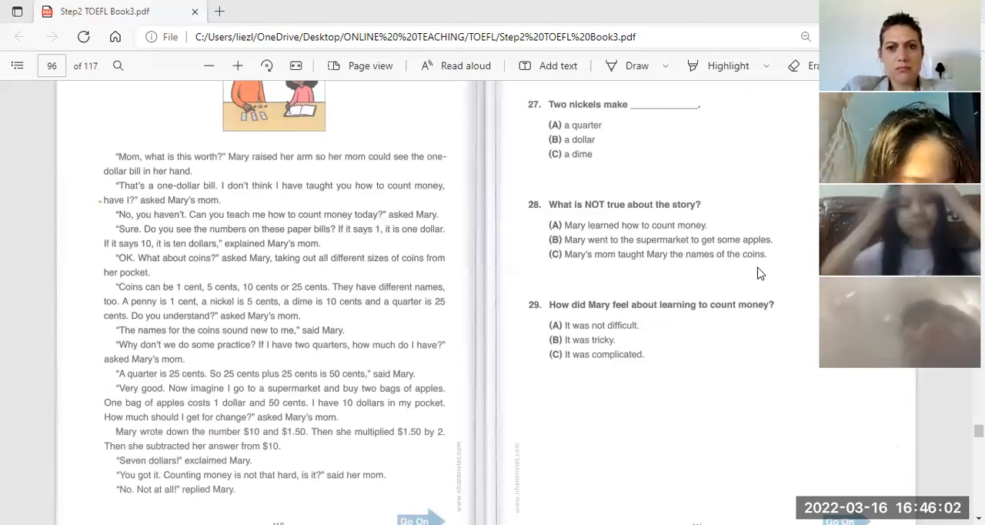
# Scroll page 96 up so 'Read a story about Mary' and question 26 are visible
pyautogui.click(557, 422)
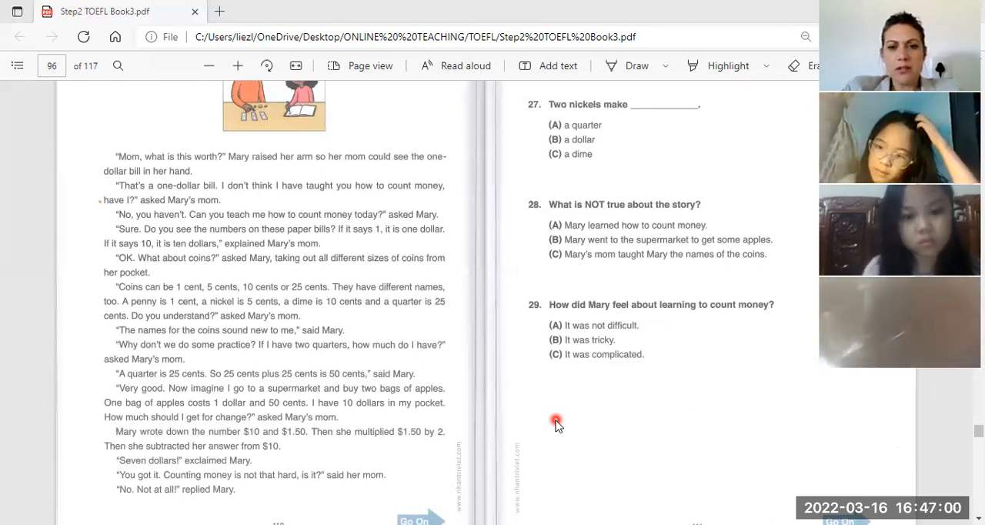
pyautogui.moveTo(653, 172)
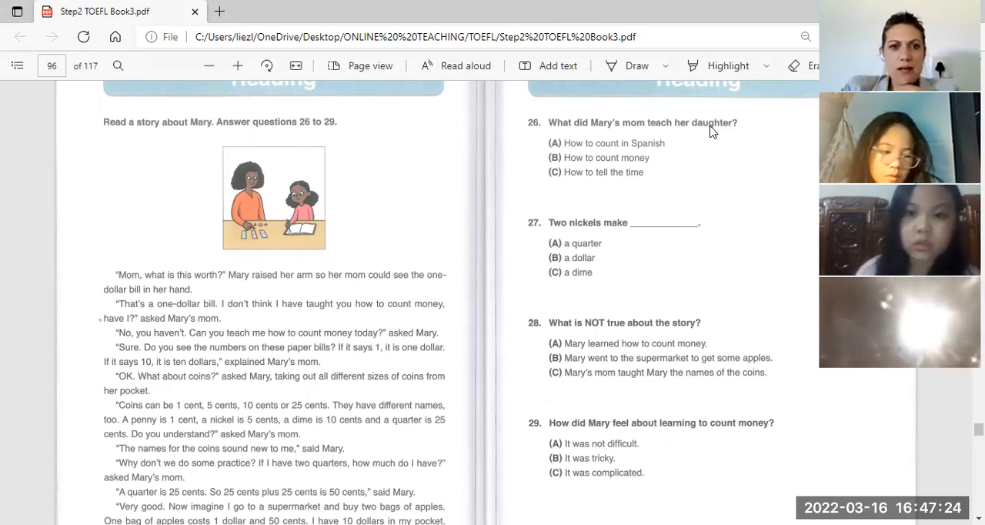
pyautogui.moveTo(517, 152)
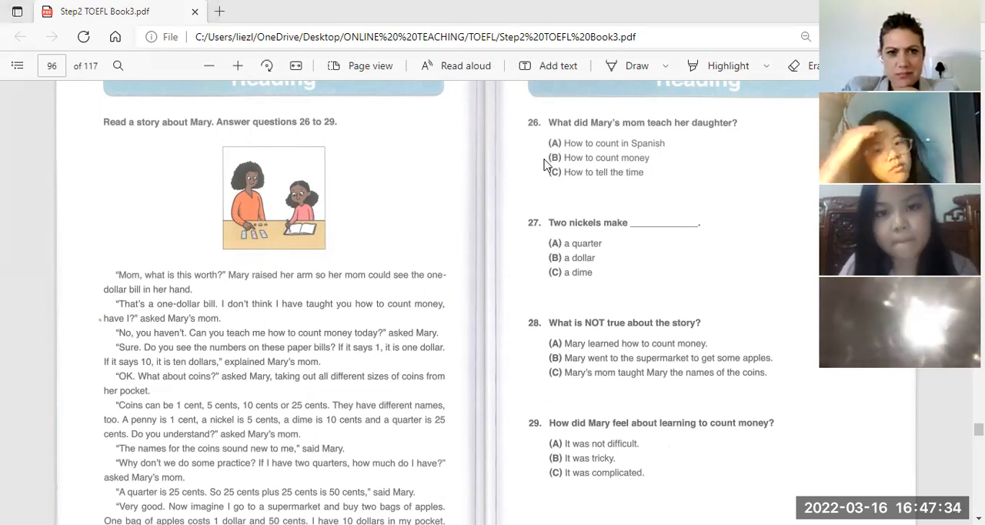
pyautogui.click(545, 162)
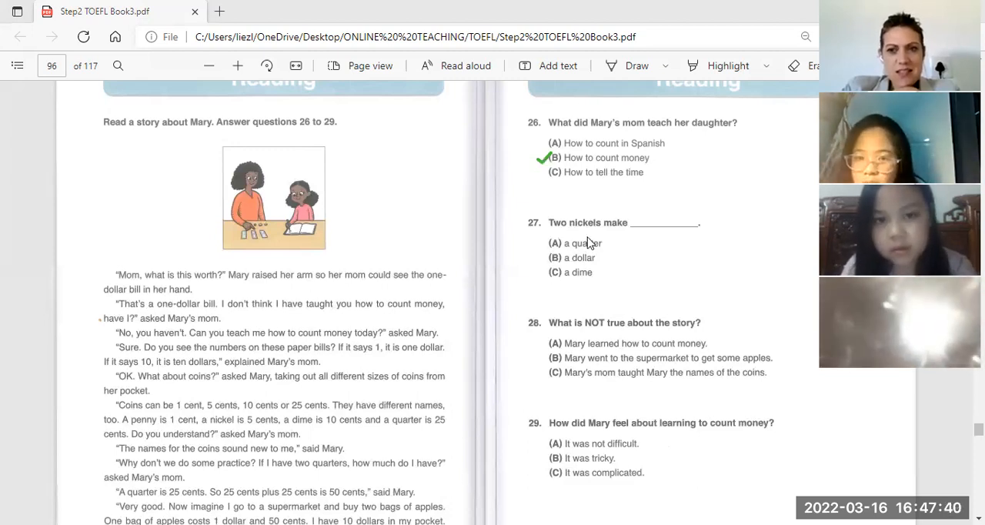
pyautogui.click(546, 272)
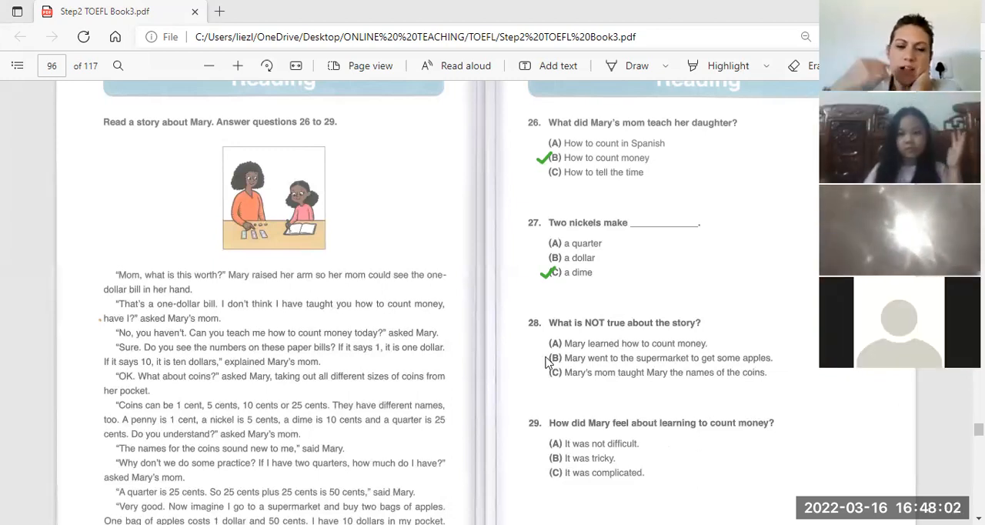
pyautogui.click(547, 357)
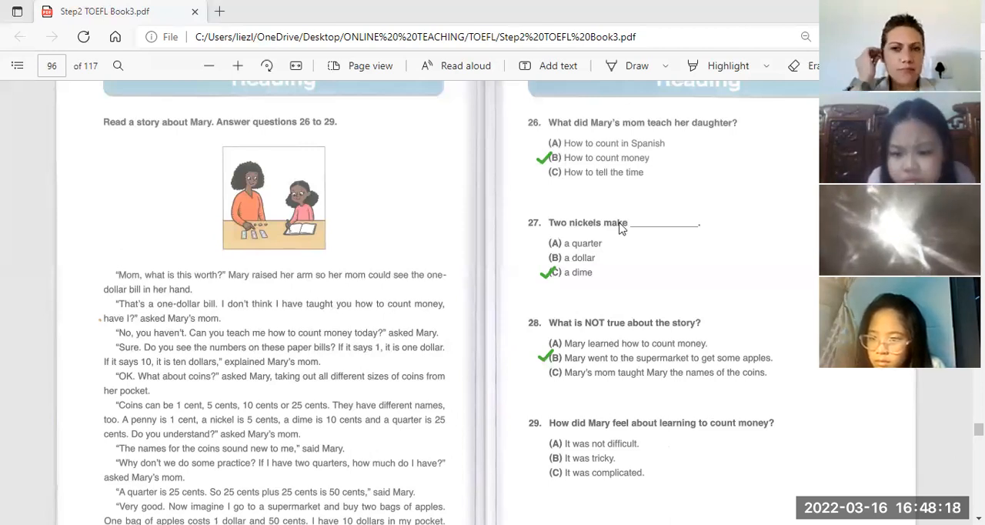
pyautogui.moveTo(625, 135)
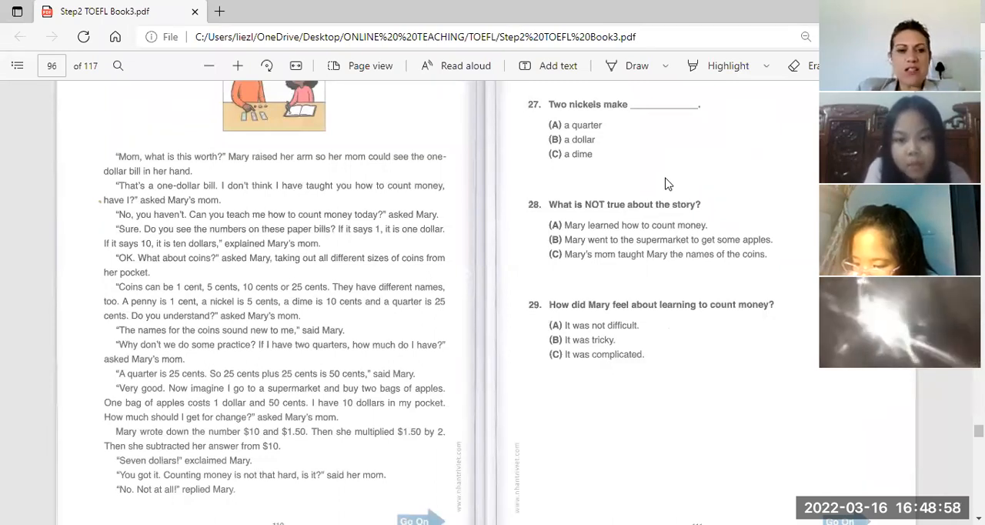
# Scroll down to page 98 with the newspaper-article passage and questions 30–33
pyautogui.scroll(-3)
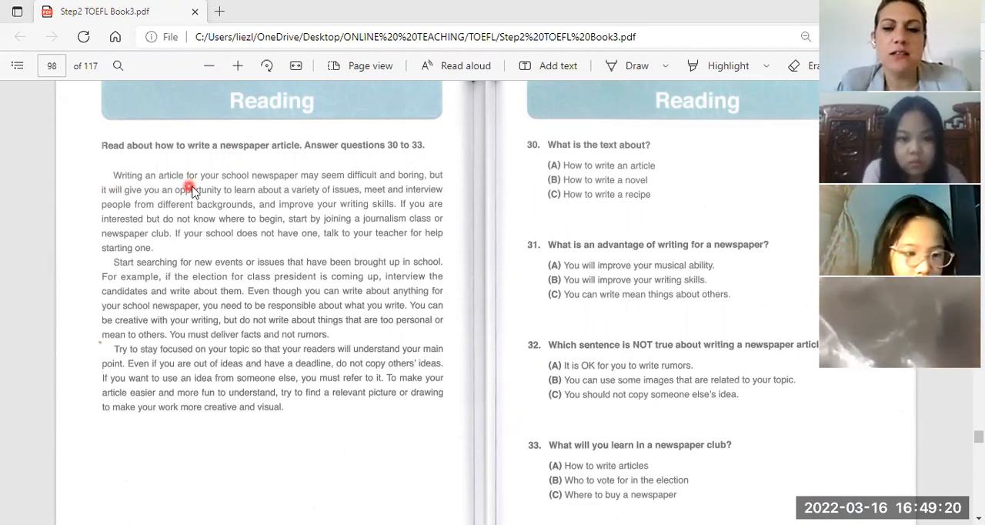
pyautogui.moveTo(228, 162)
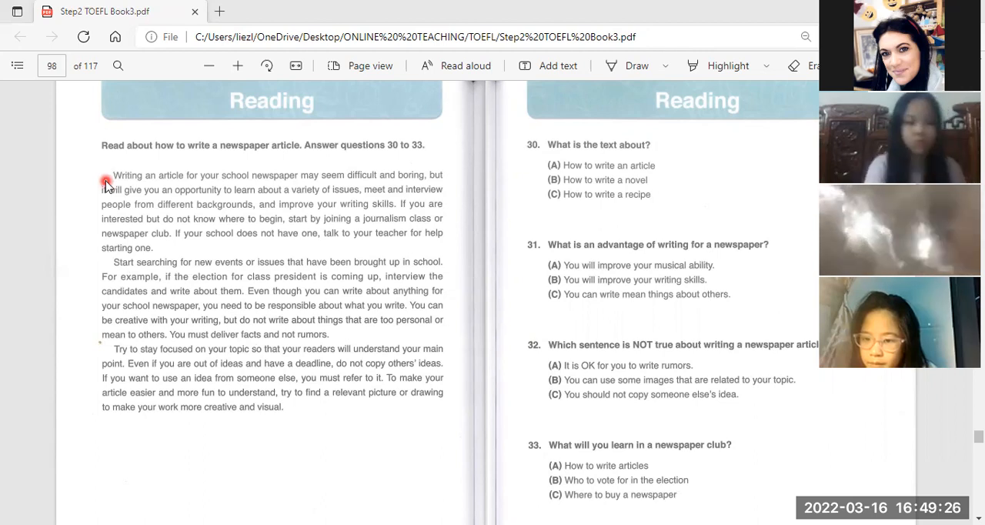
pyautogui.moveTo(148, 192)
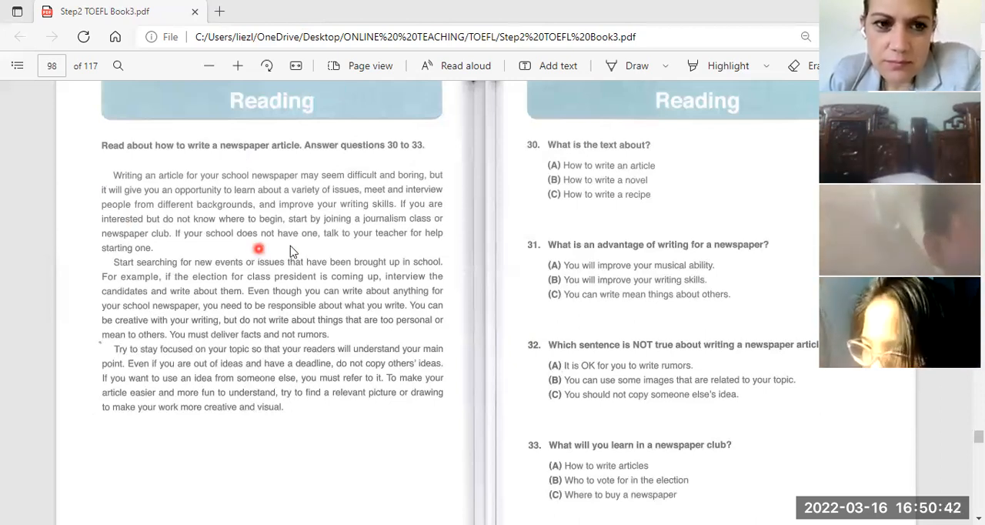
pyautogui.moveTo(314, 244)
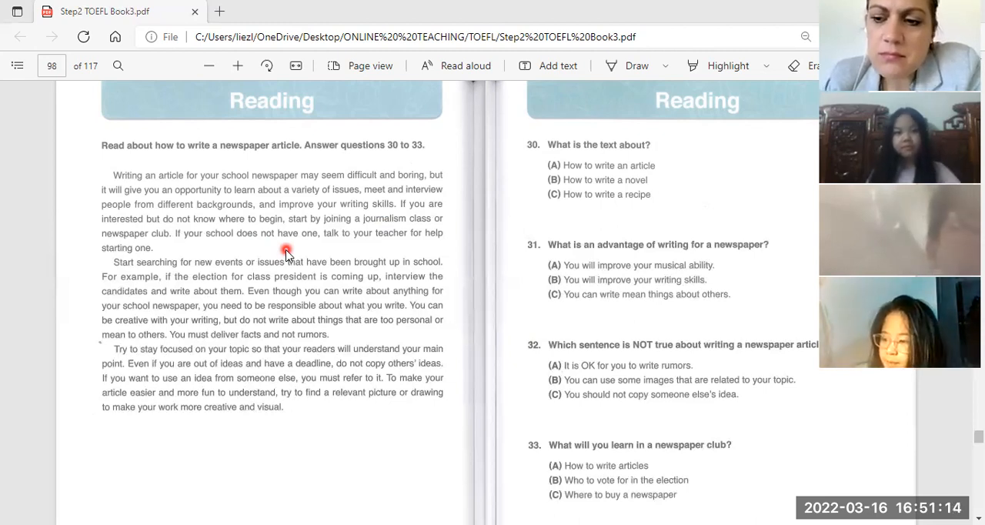
pyautogui.moveTo(223, 262)
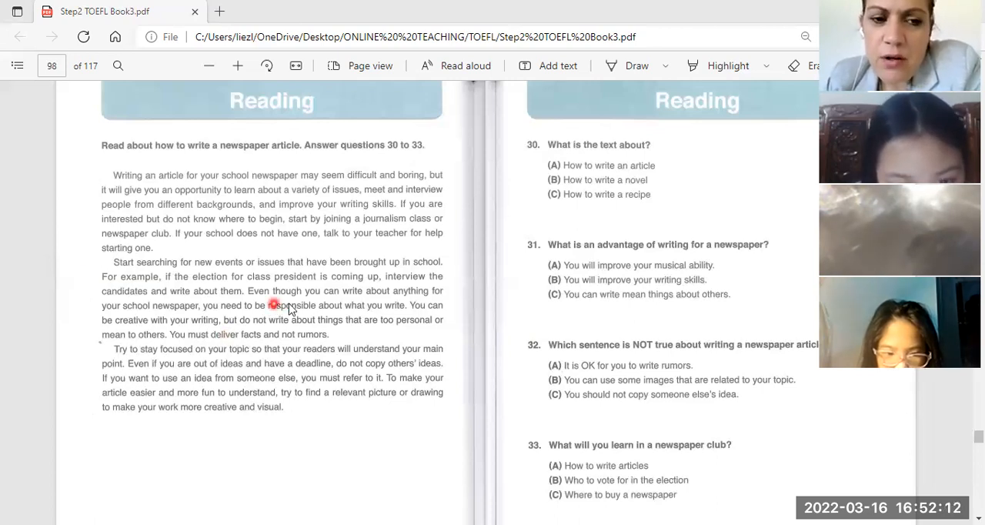
pyautogui.moveTo(327, 308)
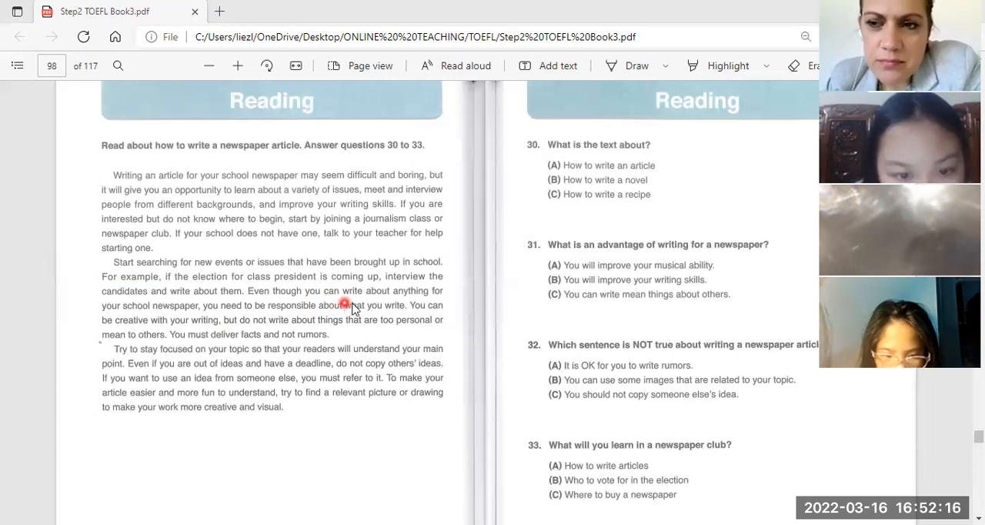
pyautogui.moveTo(388, 308)
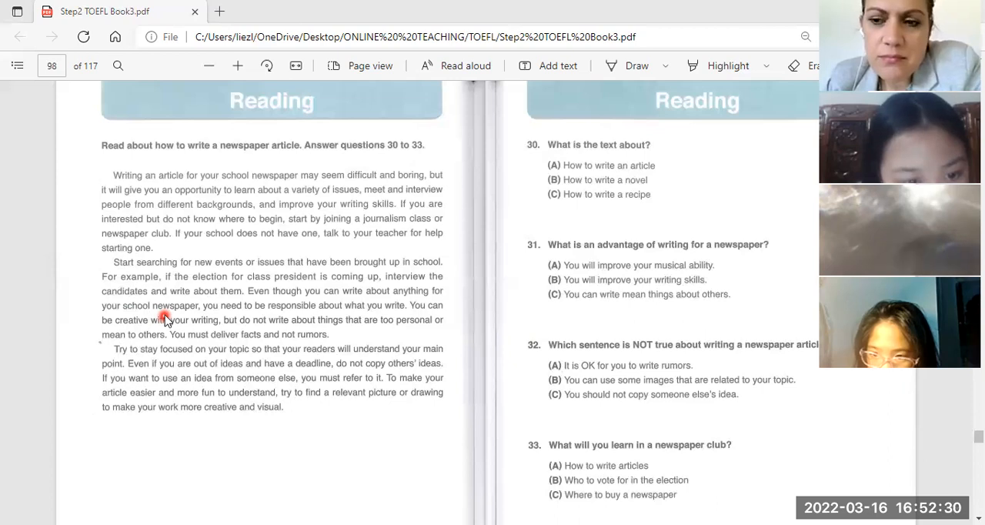
pyautogui.moveTo(285, 327)
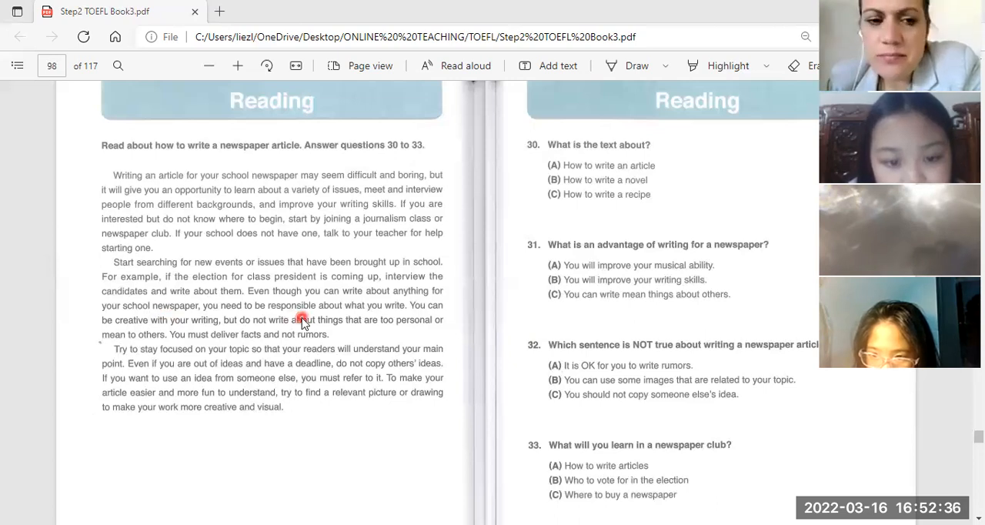
pyautogui.moveTo(342, 320)
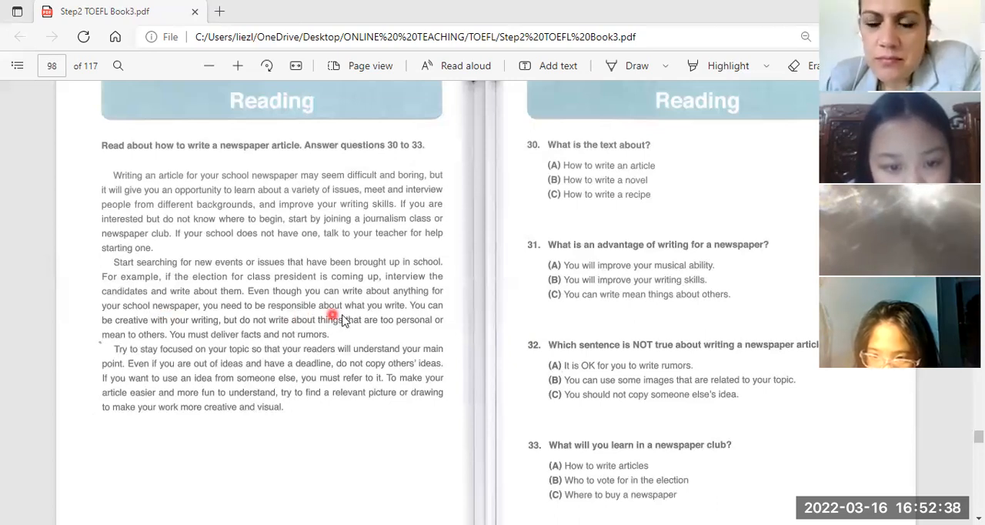
pyautogui.moveTo(317, 320)
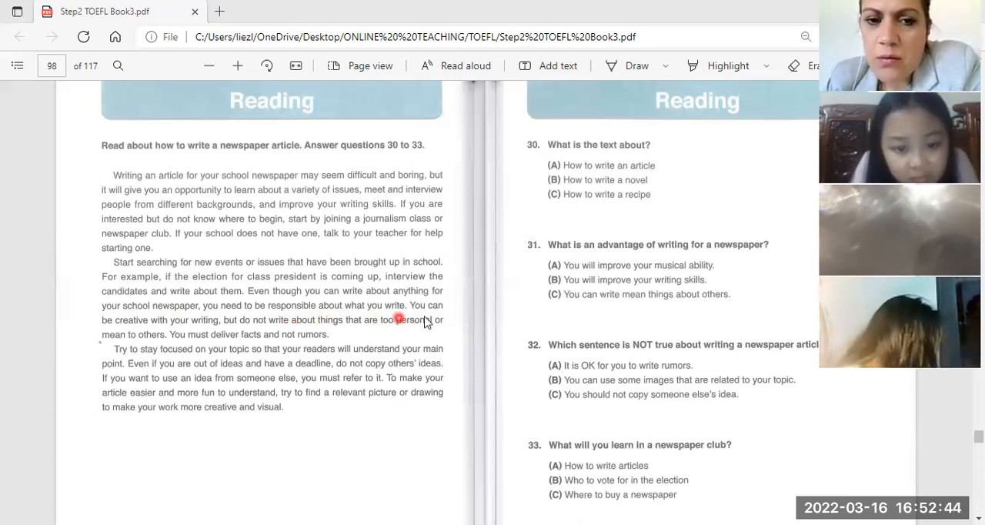
pyautogui.moveTo(91, 331)
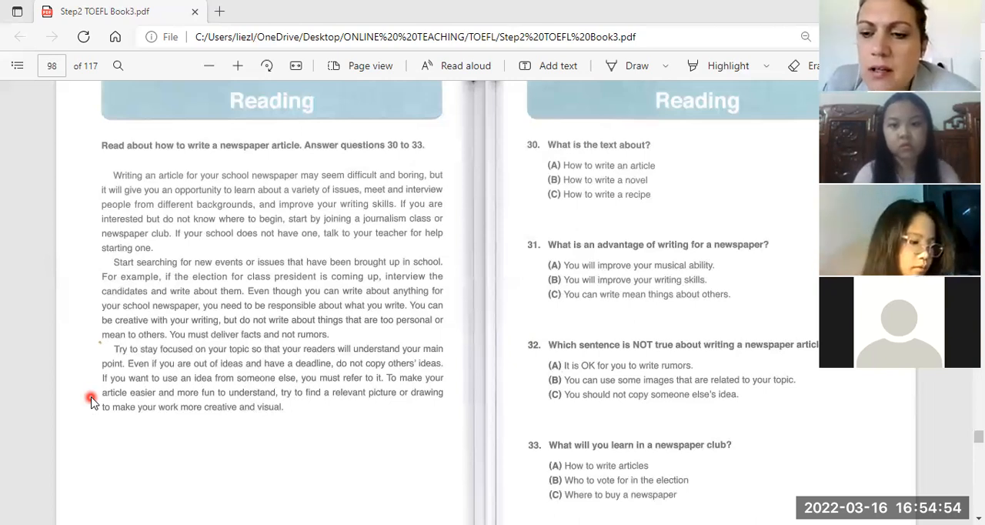
pyautogui.moveTo(507, 206)
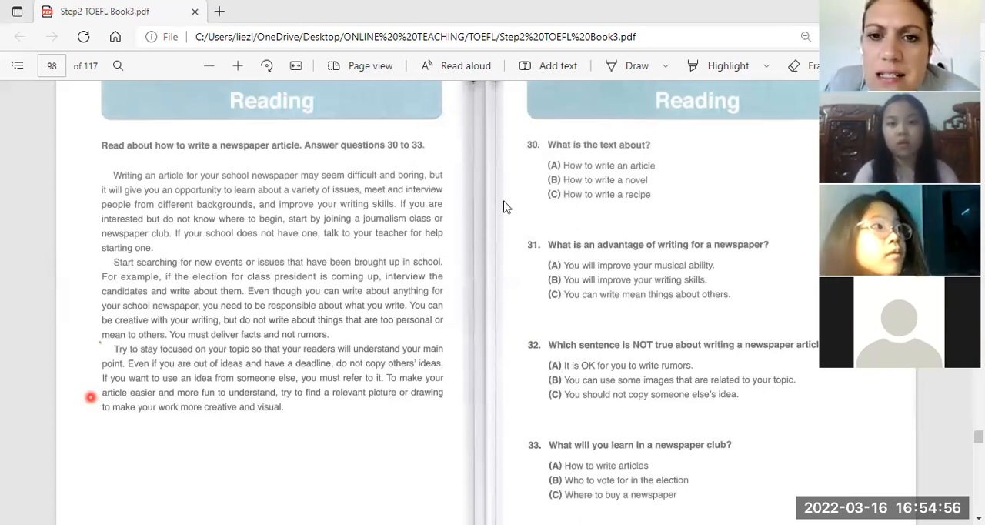